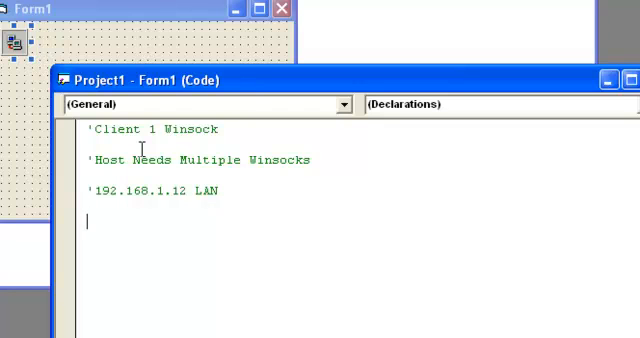
Step: Add a comment line for the second address 96.154.12.2
{"action": "type", "text": "'9"}
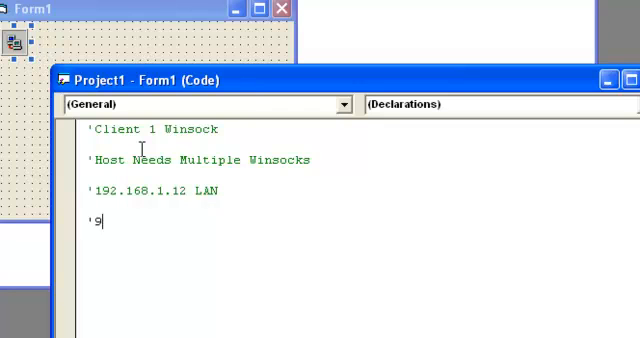
{"action": "type", "text": "6.456."}
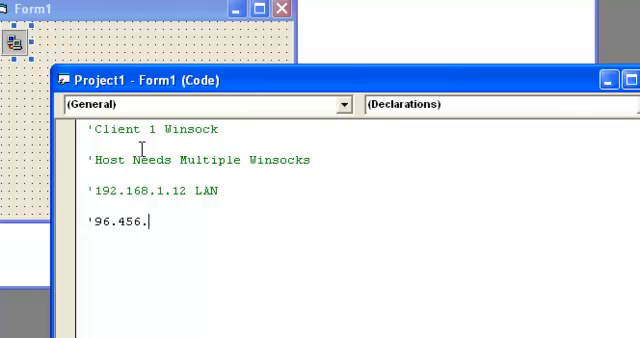
{"action": "key", "text": "Backspace"}
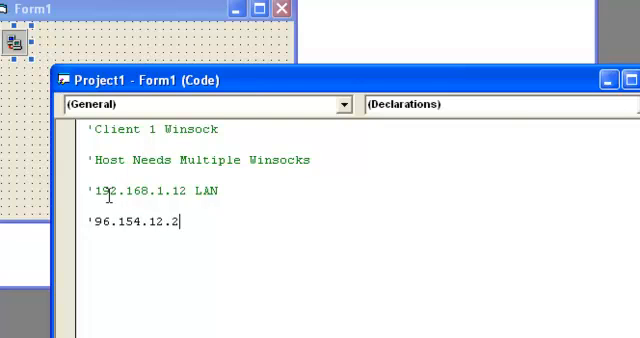
Step: Append the range '0 To 255' after LAN on the 192.168.1.12 comment
{"action": "double_click", "coordinate": [104, 190]}
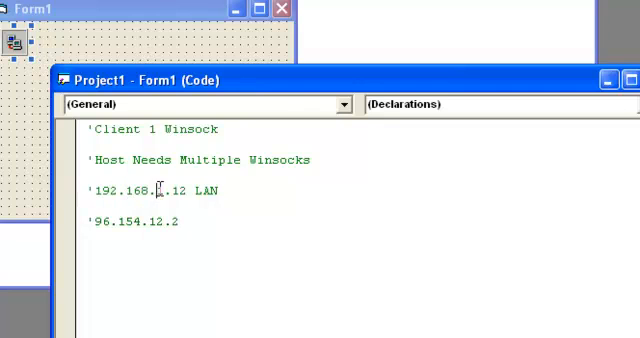
{"action": "double_click", "coordinate": [180, 190]}
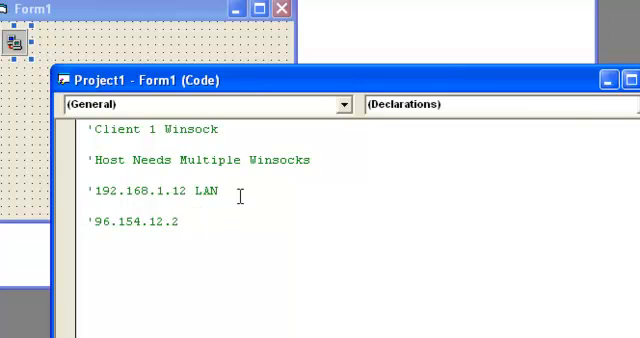
{"action": "type", "text": "0 To 5"}
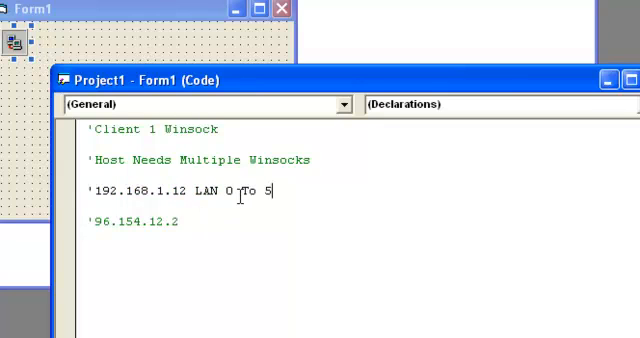
{"action": "type", "text": "55"}
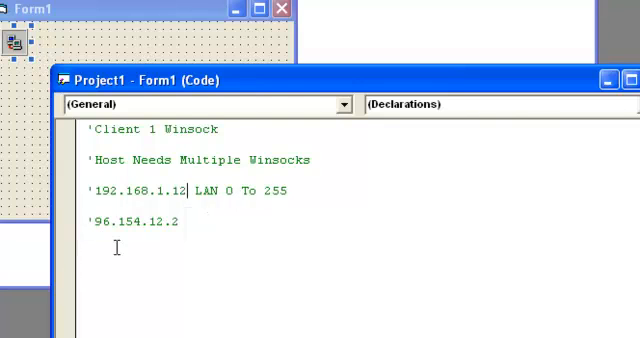
{"action": "double_click", "coordinate": [96, 222]}
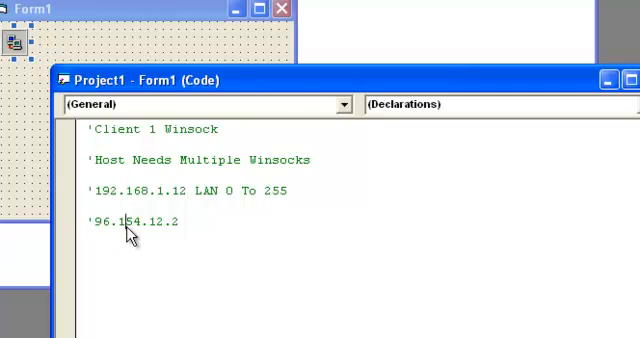
{"action": "double_click", "coordinate": [172, 224]}
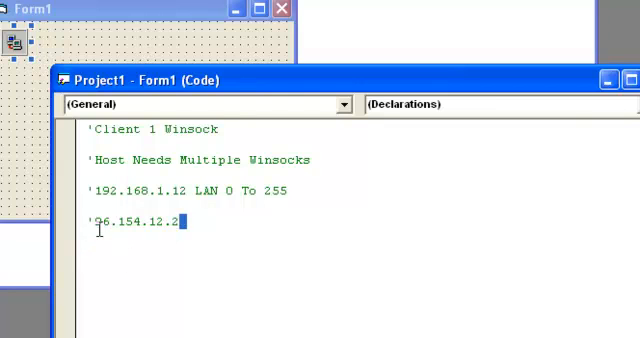
{"action": "triple_click", "coordinate": [130, 223]}
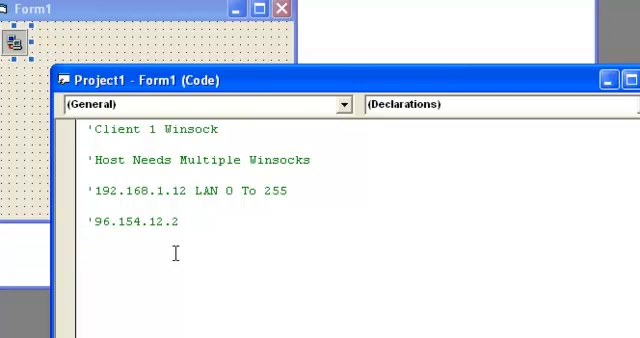
{"action": "double_click", "coordinate": [133, 222]}
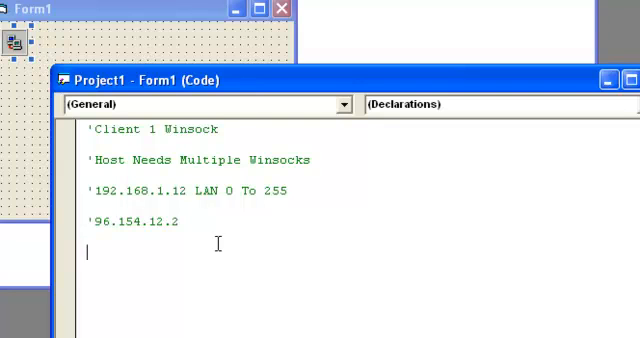
{"action": "mouse_move", "coordinate": [218, 220]}
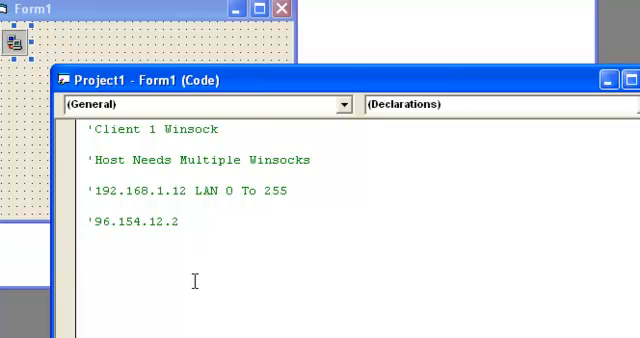
Step: Place the cursor on the empty line below the four comment lines
{"action": "left_click", "coordinate": [87, 253]}
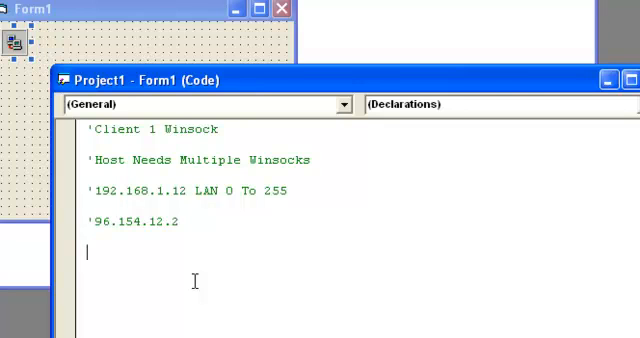
{"action": "mouse_move", "coordinate": [347, 83]}
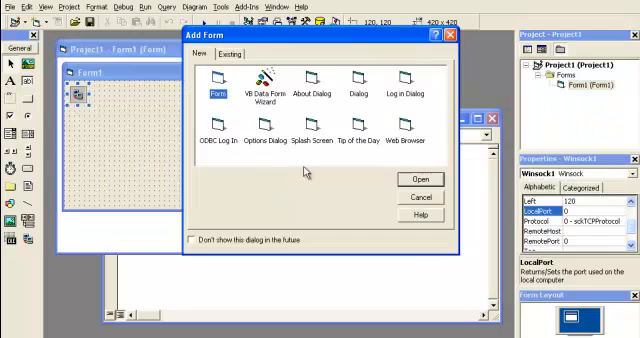
Step: Add Form2 with a Winsock1 control top-left, set to Index 0 as a control array
{"action": "left_click", "coordinate": [419, 179]}
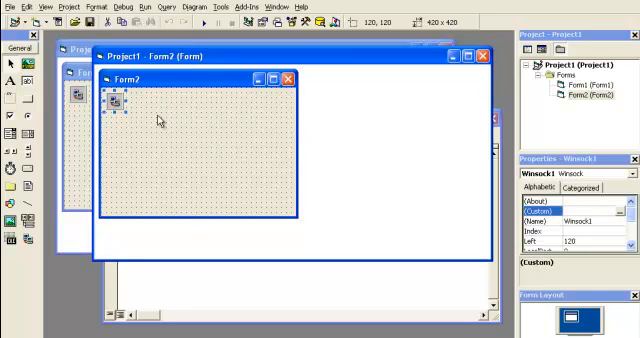
{"action": "mouse_move", "coordinate": [222, 137]}
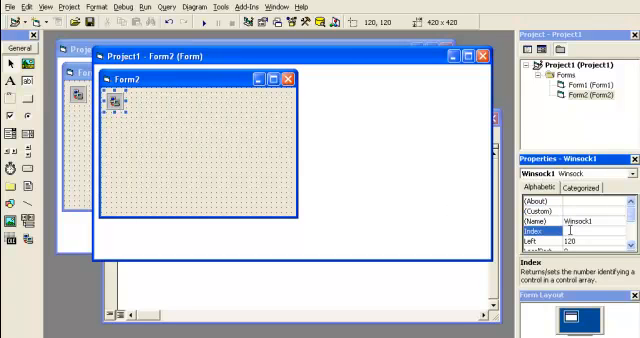
{"action": "type", "text": "0"}
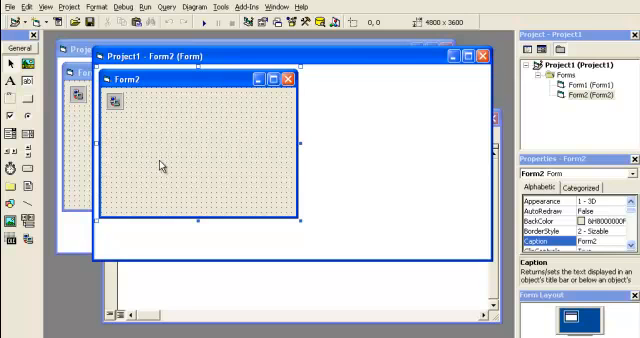
{"action": "left_click", "coordinate": [115, 105]}
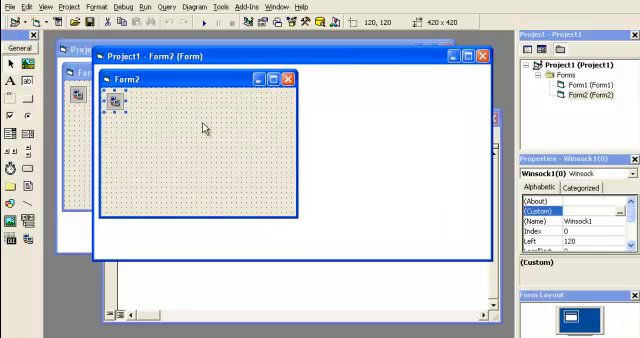
{"action": "mouse_move", "coordinate": [135, 112]}
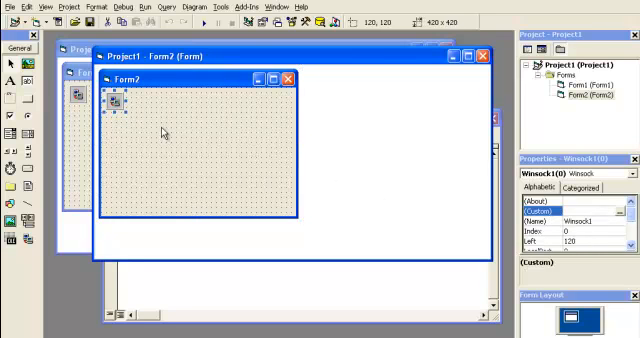
{"action": "mouse_move", "coordinate": [127, 122]}
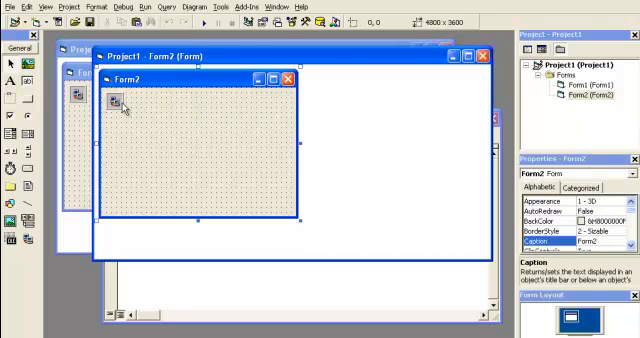
{"action": "left_click", "coordinate": [114, 103]}
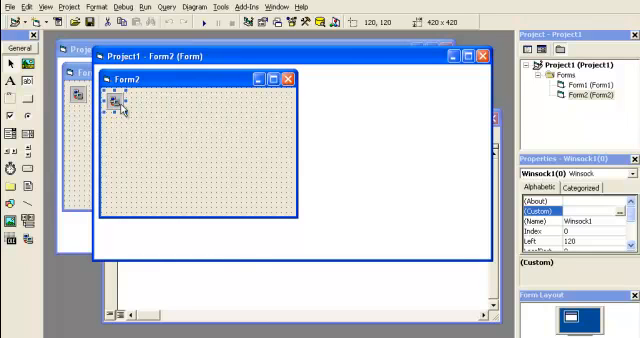
{"action": "mouse_move", "coordinate": [148, 108]}
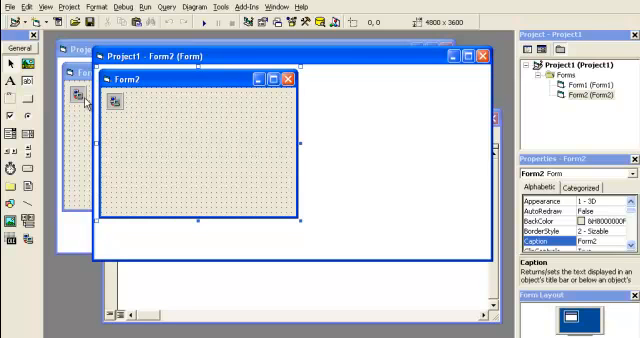
{"action": "mouse_move", "coordinate": [160, 162]}
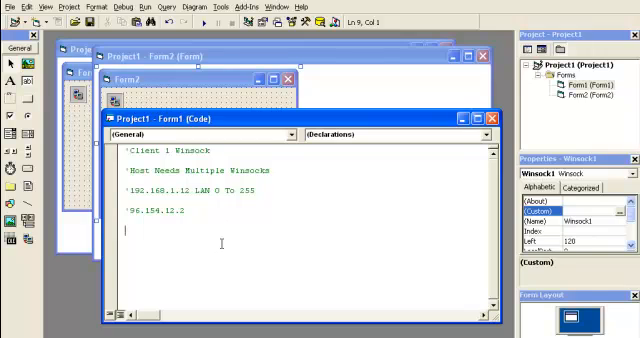
Step: Type comments '2 clients connected to server' and '1 client send data to another client'
{"action": "type", "text": "2 clie"}
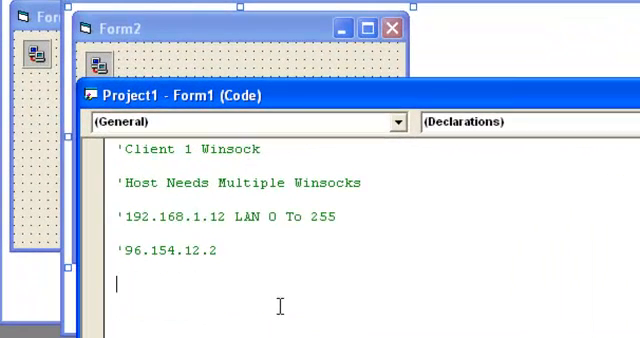
{"action": "type", "text": "'2 clients connect"}
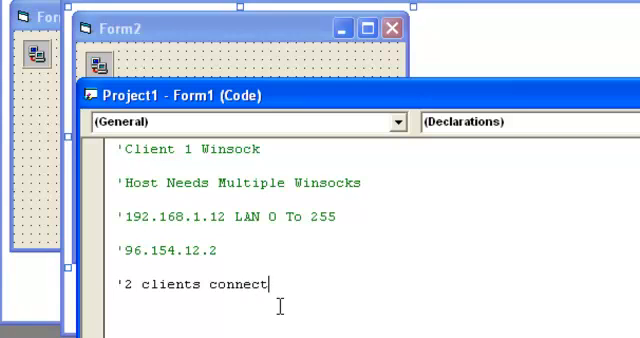
{"action": "type", "text": "ed to server"}
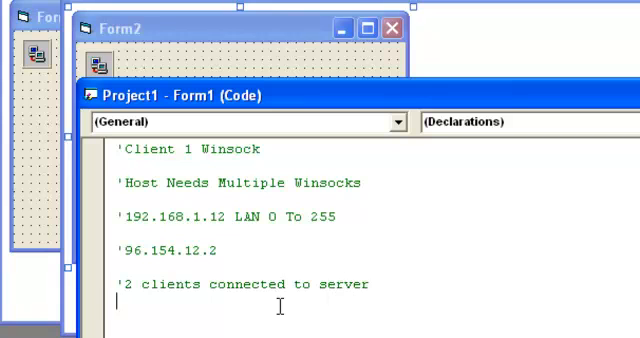
{"action": "type", "text": "'1 cl"}
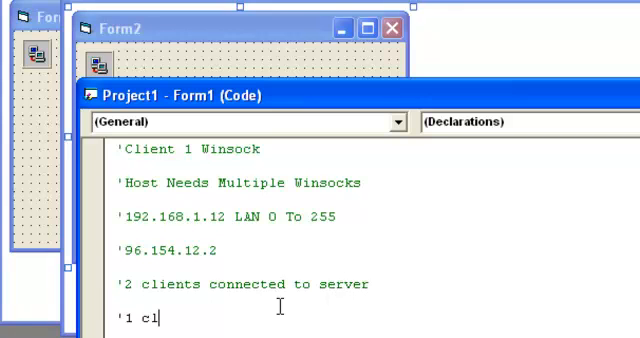
{"action": "type", "text": "ient"}
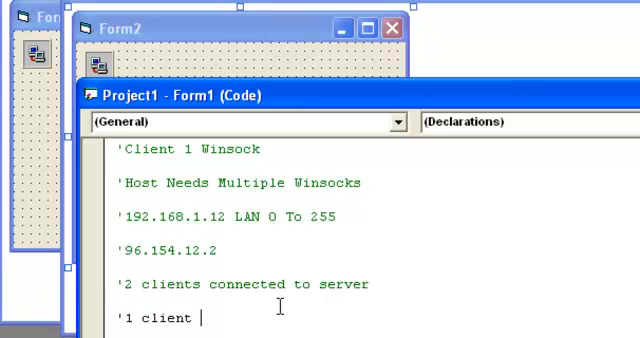
{"action": "type", "text": "send data to ano"}
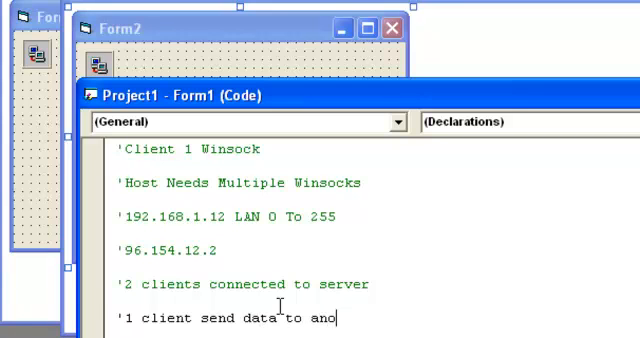
{"action": "type", "text": "ther client"}
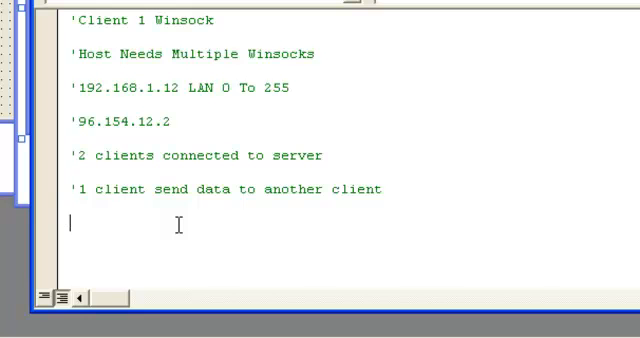
Step: Type the short comment lines '0 0' and 'X' under the client comments
{"action": "type", "text": "'0,"}
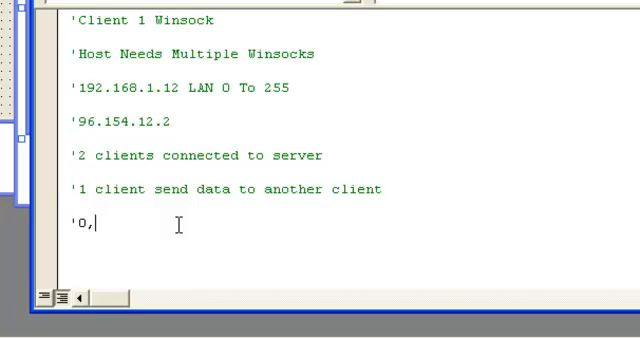
{"action": "type", "text": "0"}
{"action": "left_click", "coordinate": [235, 256]}
{"action": "type", "text": "'X"}
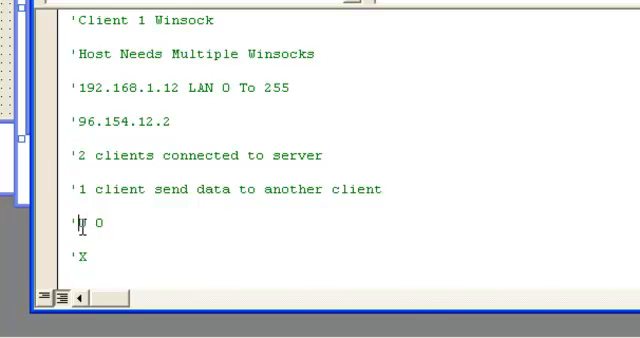
{"action": "type", "text": "0"}
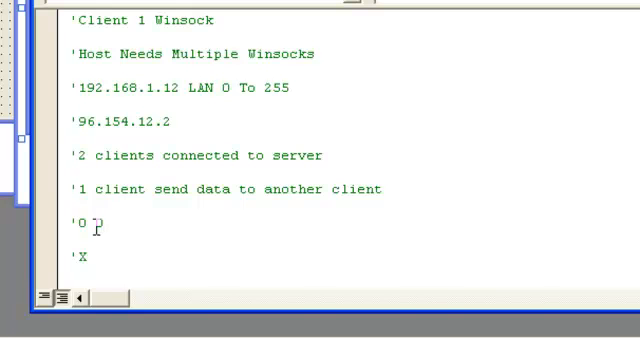
{"action": "type", "text": "G"}
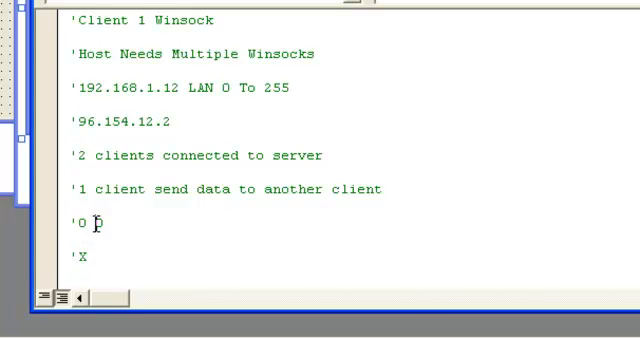
{"action": "mouse_move", "coordinate": [97, 224]}
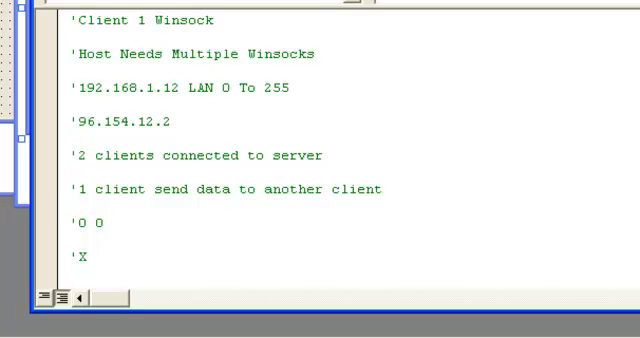
{"action": "left_click", "coordinate": [80, 223]}
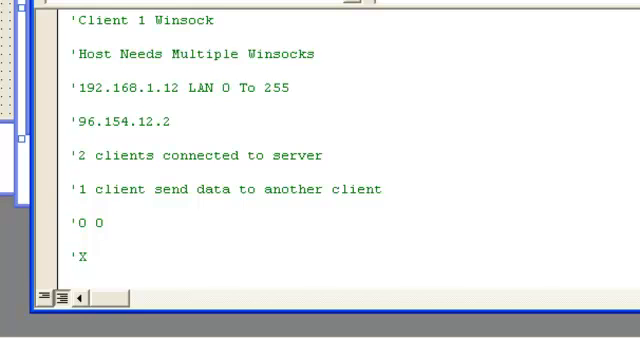
{"action": "left_click", "coordinate": [74, 223]}
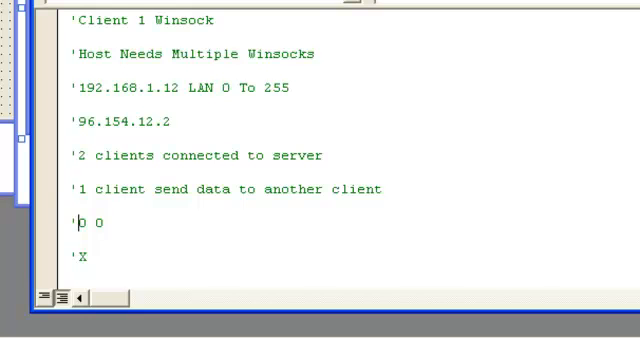